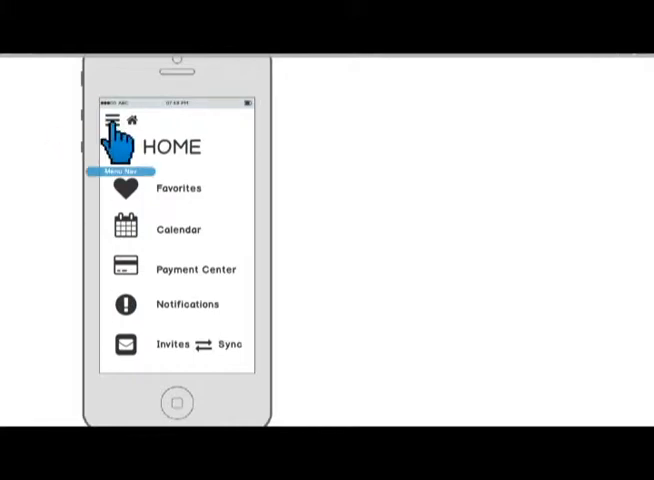
- Leave HOME via the Menu Nav icon and land on the Create New Profile screen
{"action": "left_click", "coordinate": [114, 120]}
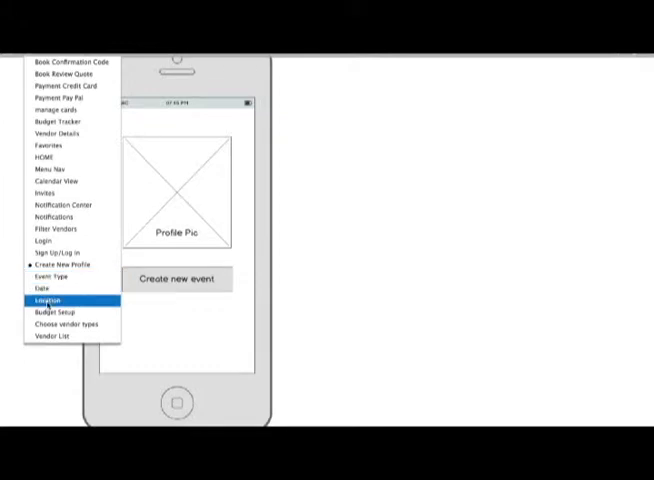
{"action": "left_click", "coordinate": [42, 240]}
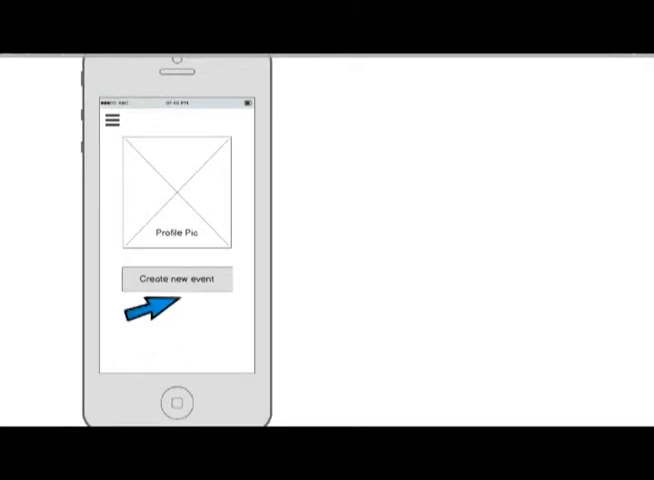
- Start a new event and advance through Event Type, Date and Location to Choose vendor types
{"action": "left_click", "coordinate": [176, 278]}
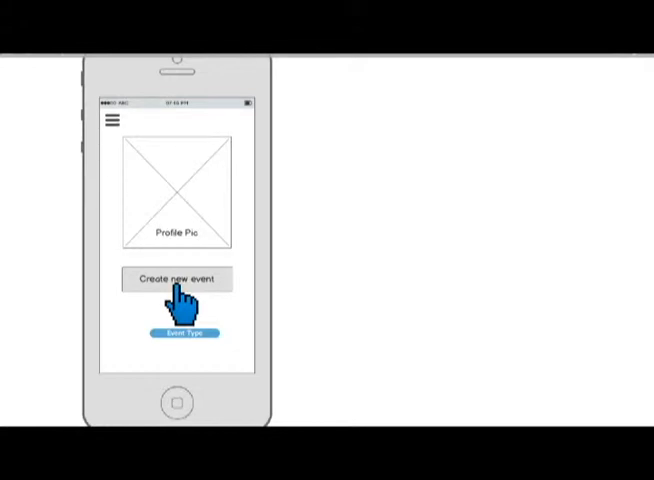
{"action": "left_click", "coordinate": [176, 278]}
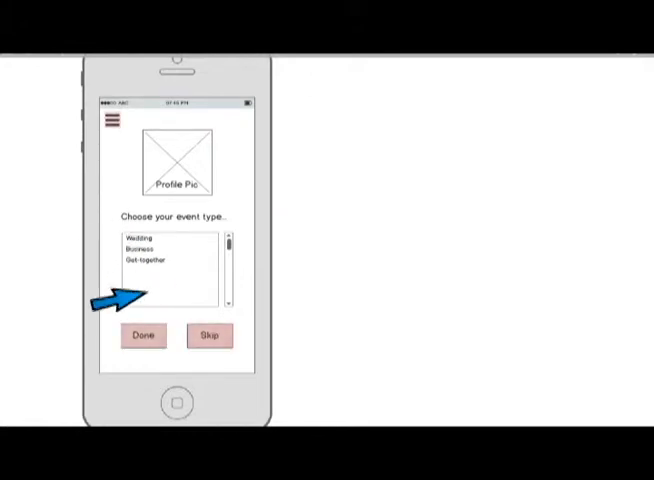
{"action": "left_click", "coordinate": [142, 335]}
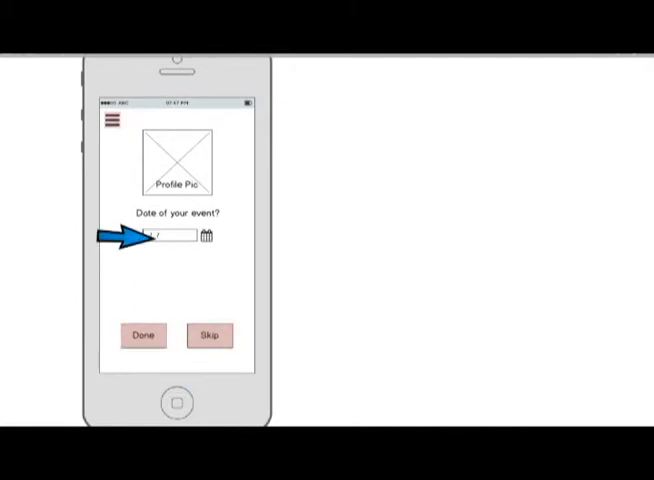
{"action": "left_click", "coordinate": [142, 334]}
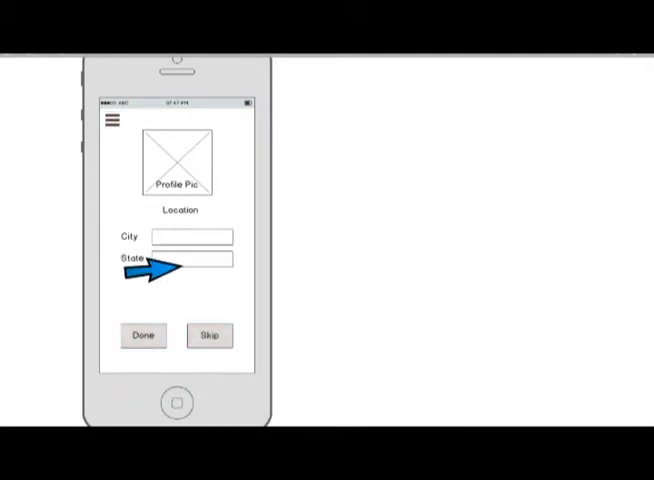
{"action": "left_click", "coordinate": [142, 335]}
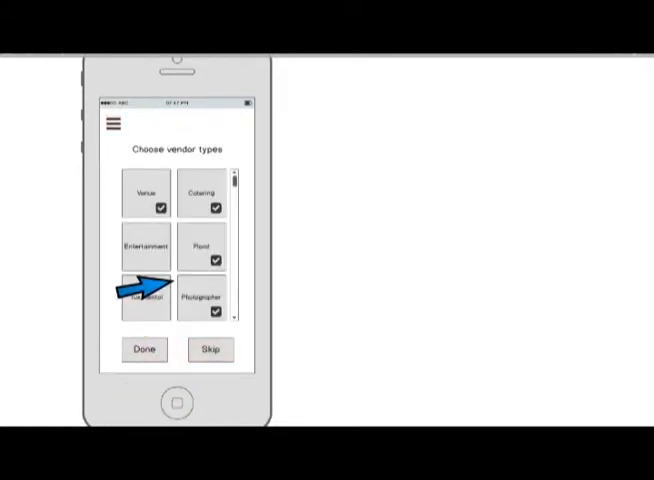
{"action": "left_click", "coordinate": [144, 350]}
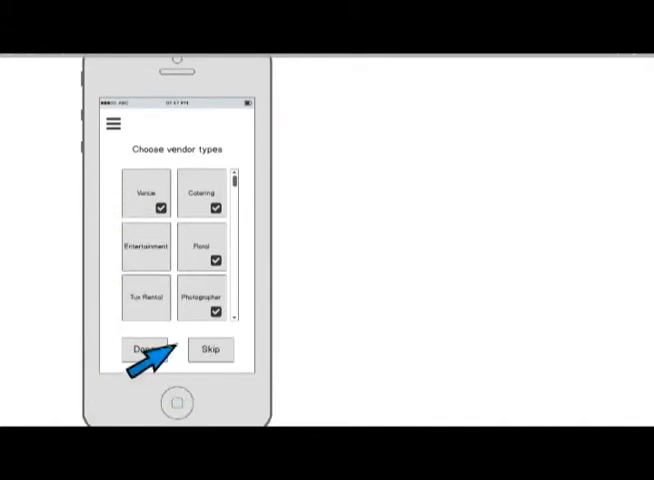
{"action": "left_click", "coordinate": [143, 349]}
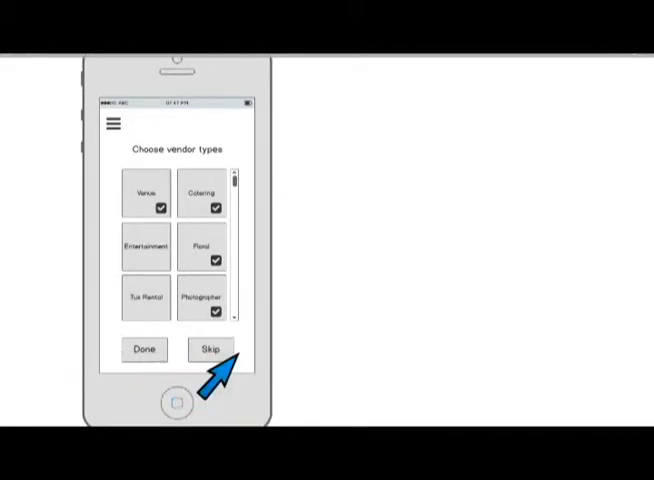
{"action": "left_click", "coordinate": [210, 350]}
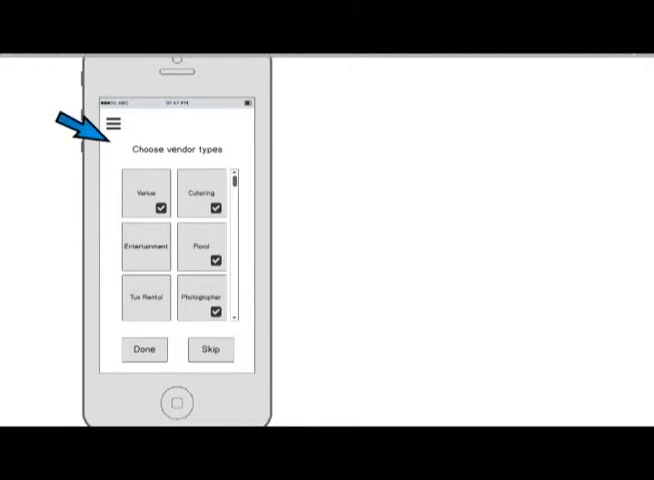
- Jump to Budget Setup from the page list, then finish with Done to reach the Floral filter
{"action": "left_click", "coordinate": [110, 128]}
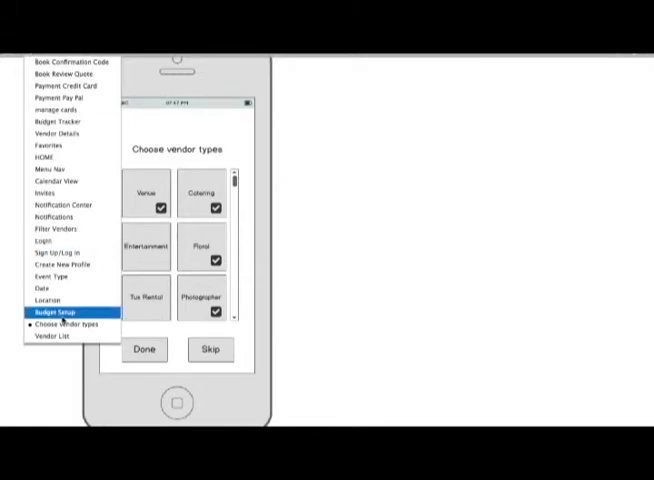
{"action": "left_click", "coordinate": [56, 313]}
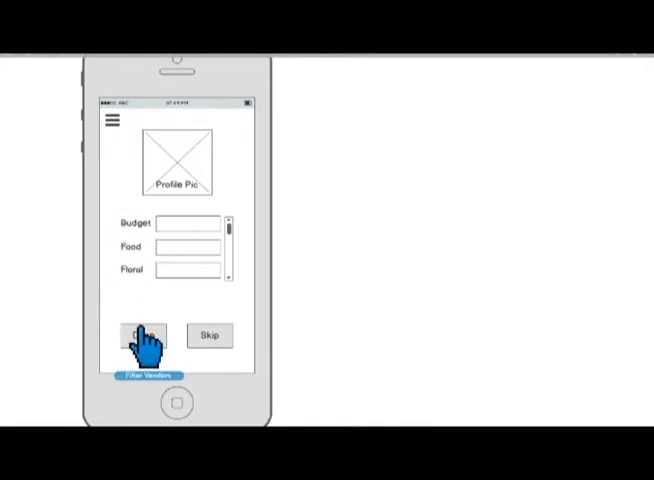
{"action": "left_click", "coordinate": [142, 335]}
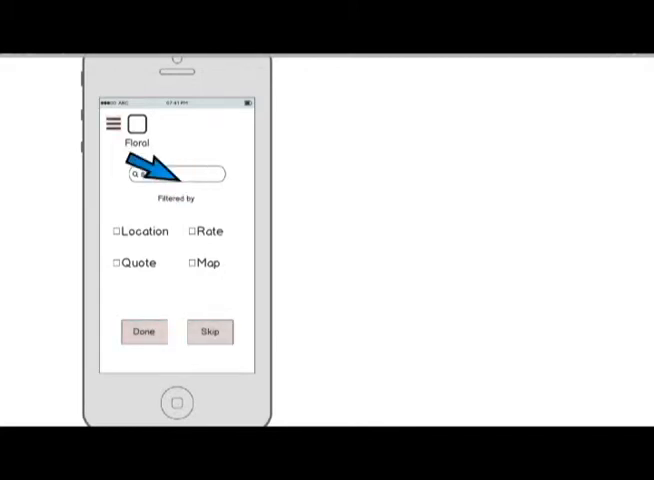
- Finish filtering with Done to show the Floral vendor list
{"action": "left_click", "coordinate": [143, 331]}
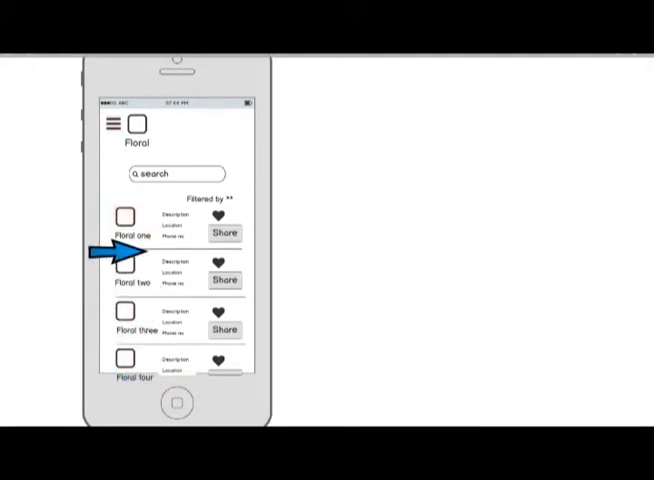
{"action": "mouse_move", "coordinate": [120, 277]}
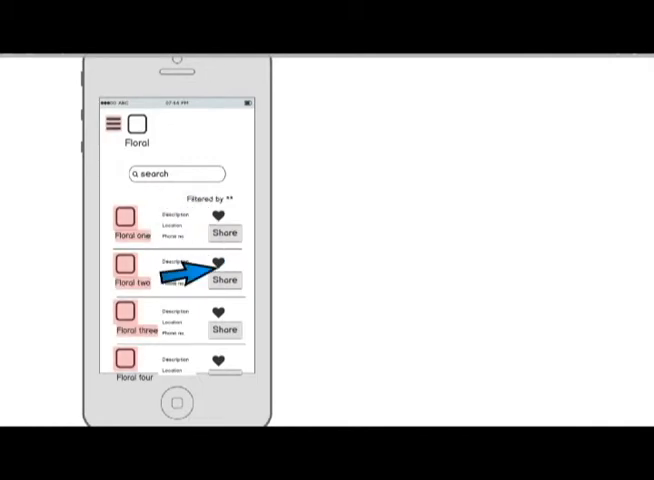
{"action": "mouse_move", "coordinate": [205, 330]}
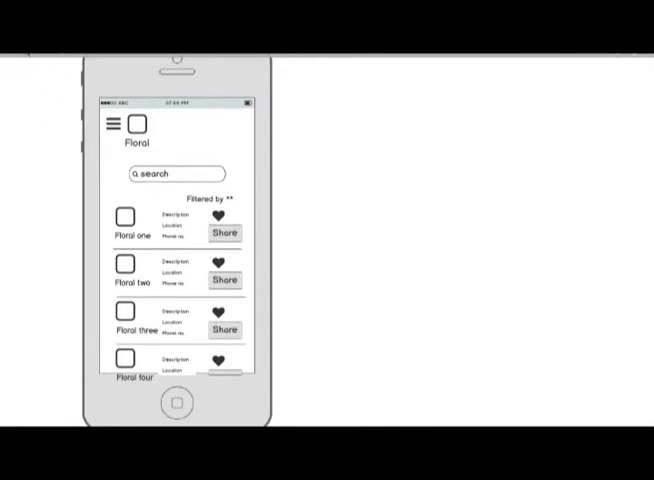
- Use a vendor row's heart hotspot to reach the Favorite Vendors screen
{"action": "left_click", "coordinate": [114, 124]}
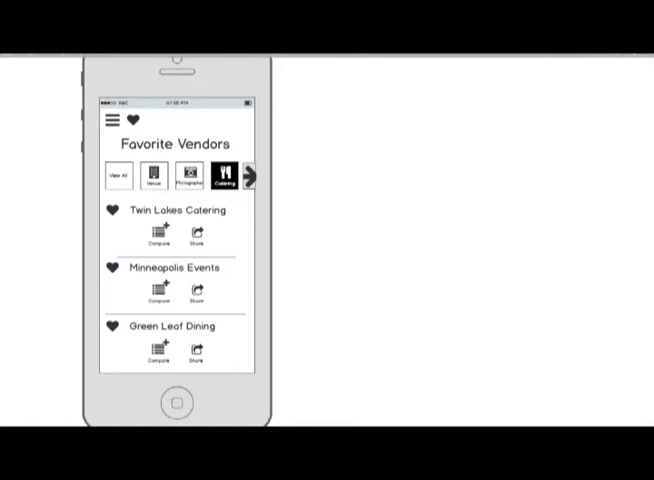
- Show Twin Lakes Catering's details and reviews, then jump to the confirmation code screen
{"action": "left_click", "coordinate": [111, 120]}
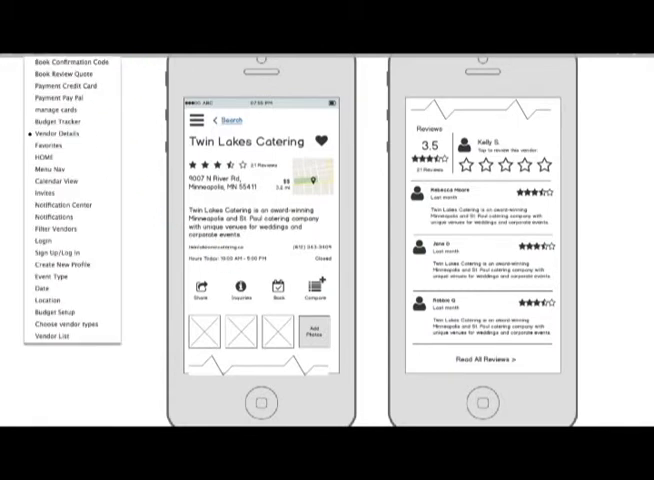
{"action": "left_click", "coordinate": [68, 85]}
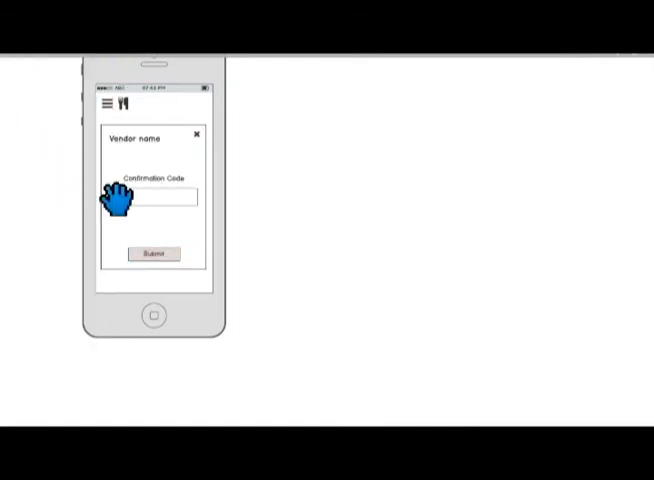
- Select the Confirmation Code field on the booking screen
{"action": "left_click", "coordinate": [153, 253]}
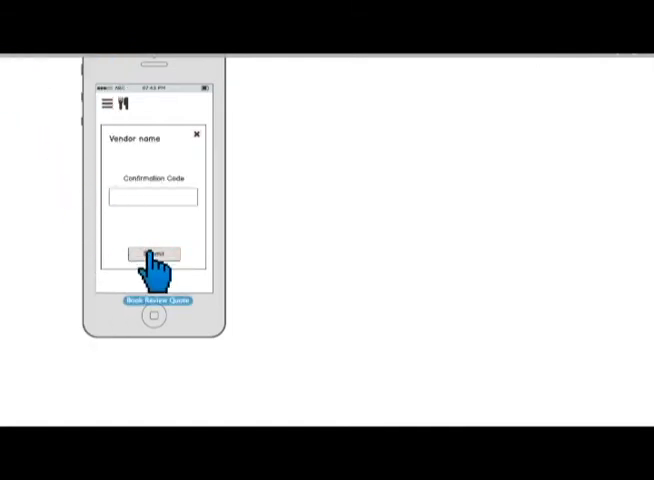
- Submit the confirmation code and tick I accept on the quote terms screen
{"action": "left_click", "coordinate": [152, 253]}
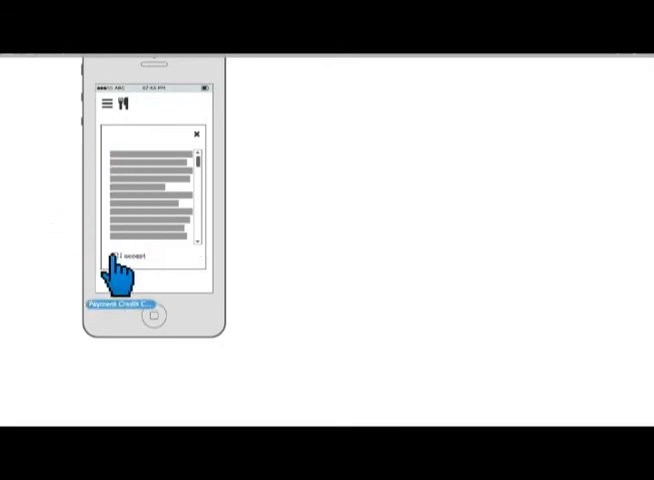
{"action": "left_click", "coordinate": [122, 256]}
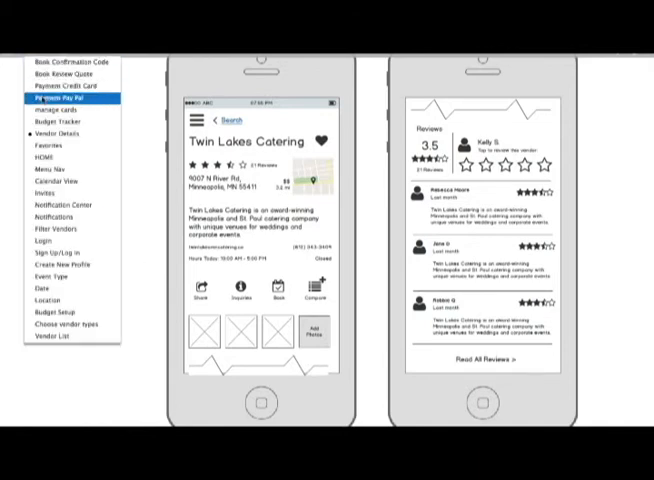
- Select Budget Tracker to show the Budget screen with its $0–$10,000 bar
{"action": "left_click", "coordinate": [60, 121]}
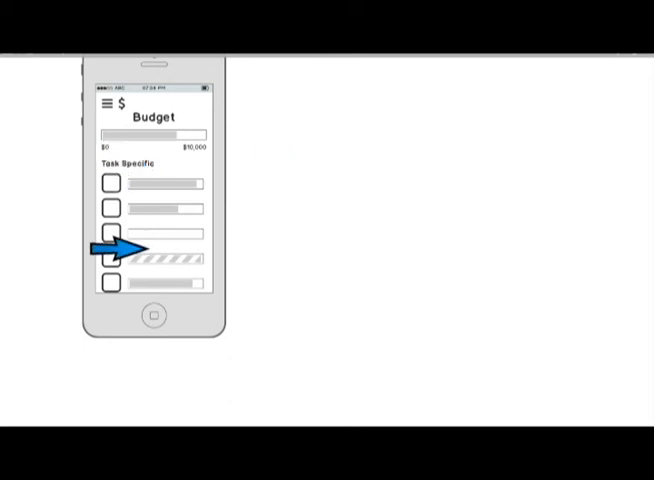
{"action": "mouse_move", "coordinate": [130, 300]}
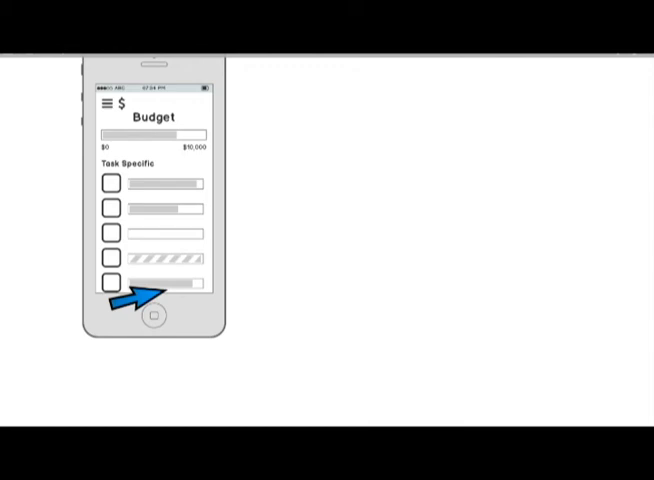